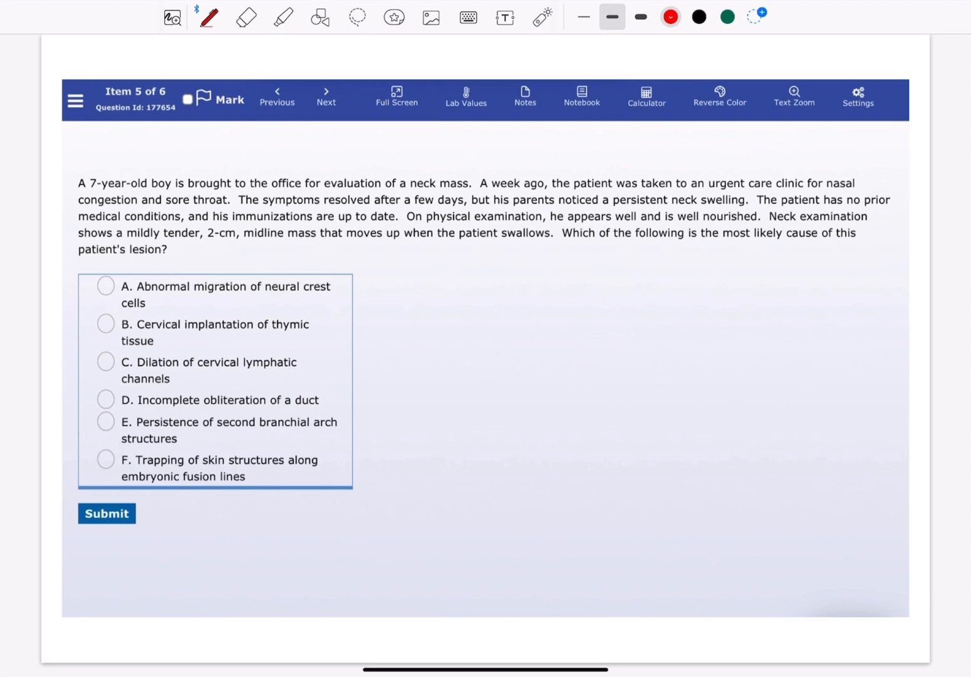
Step: Select the yellow highlighter for marking the neck-mass question
{"action": "left_click", "coordinate": [283, 18]}
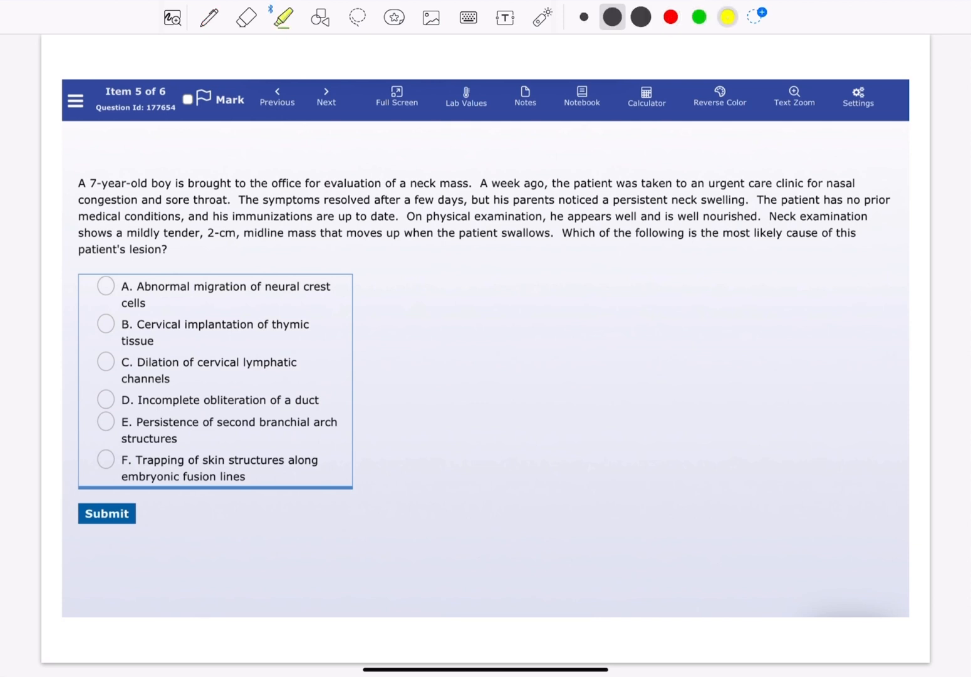
Step: Highlight 'neck mass' and 'persistent neck swelling' in yellow, then choose red
{"action": "left_click_drag", "start_coordinate": [406, 183], "coordinate": [471, 183]}
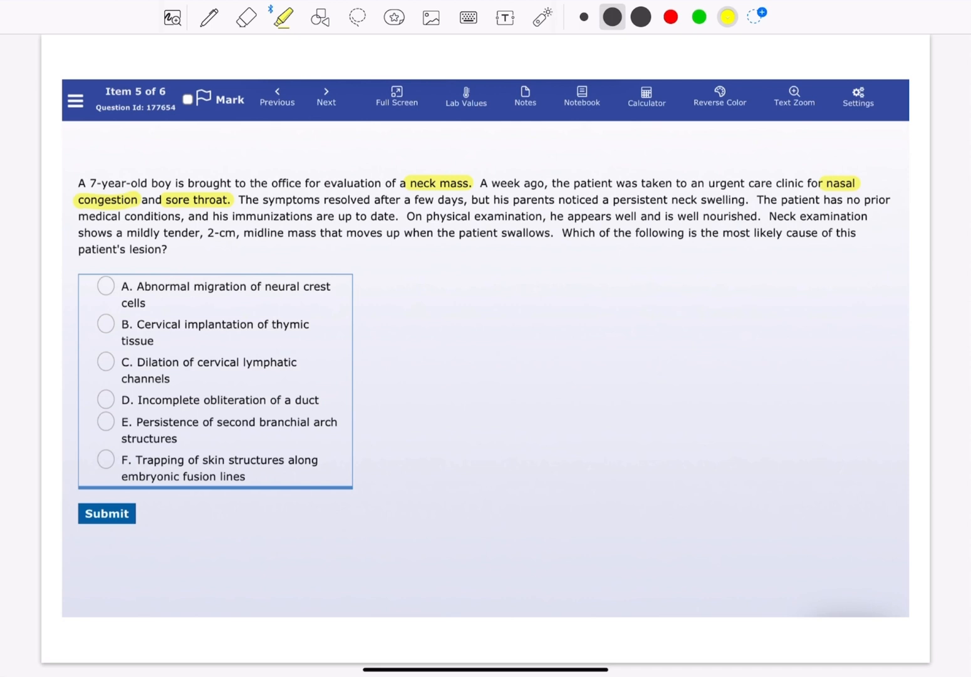
{"action": "left_click_drag", "start_coordinate": [614, 201], "coordinate": [724, 201]}
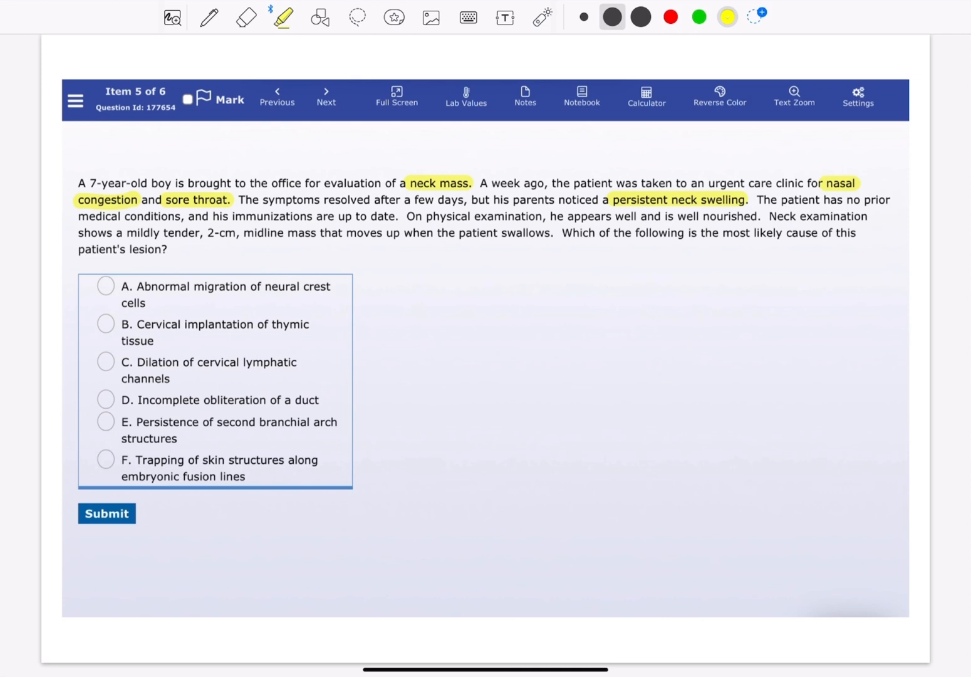
{"action": "left_click", "coordinate": [670, 17]}
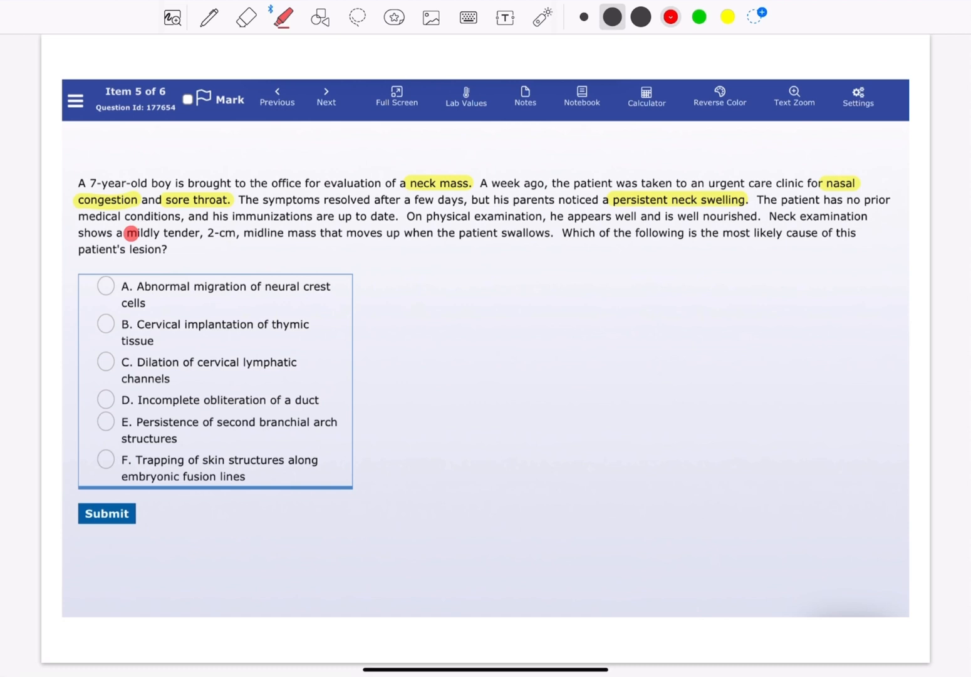
Step: Highlight 'mildly tender' in red, tick answer D, and show the thyroglossal duct cyst explanation
{"action": "left_click_drag", "start_coordinate": [128, 233], "coordinate": [216, 233]}
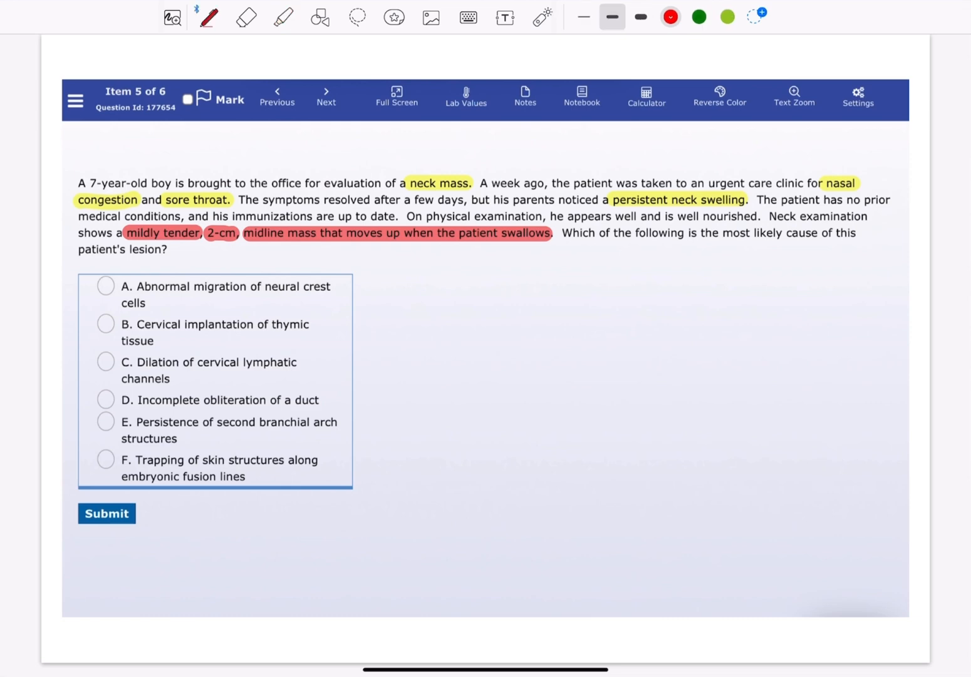
{"action": "left_click", "coordinate": [106, 400]}
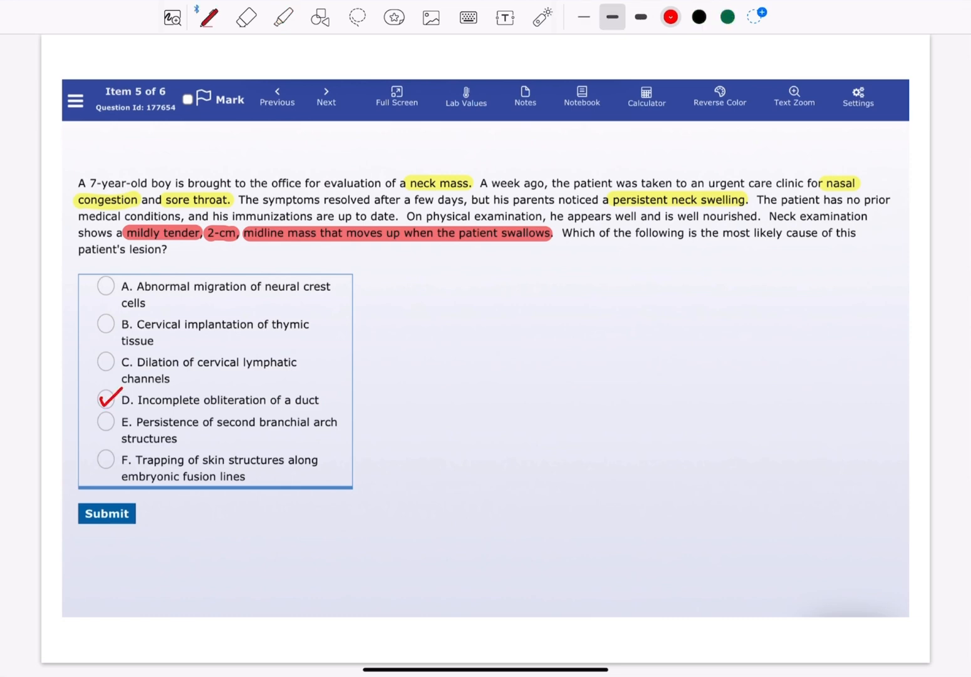
{"action": "left_click", "coordinate": [108, 514]}
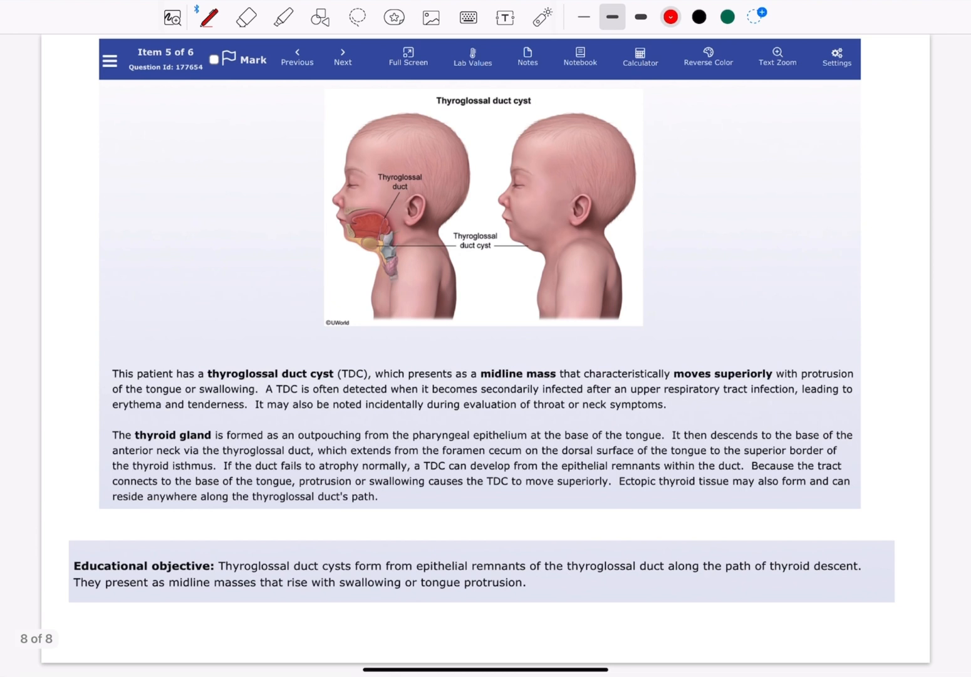